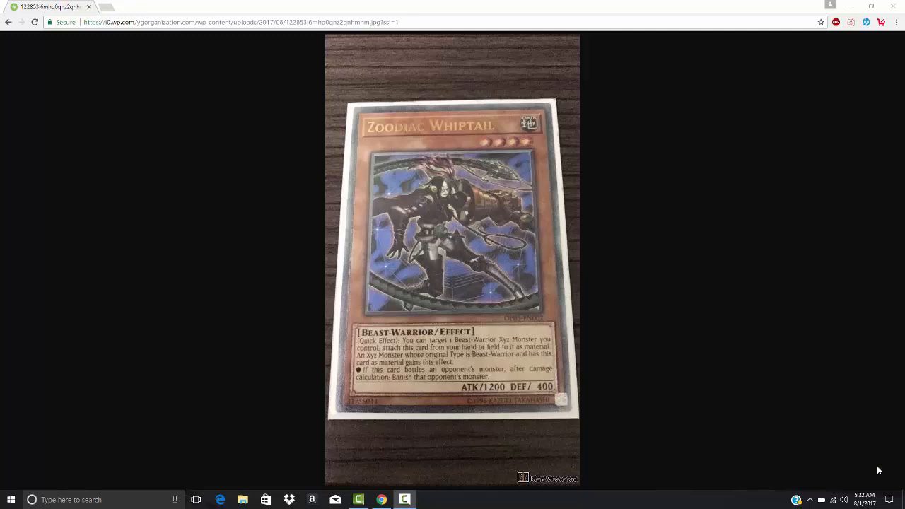
pyautogui.moveTo(130, 103)
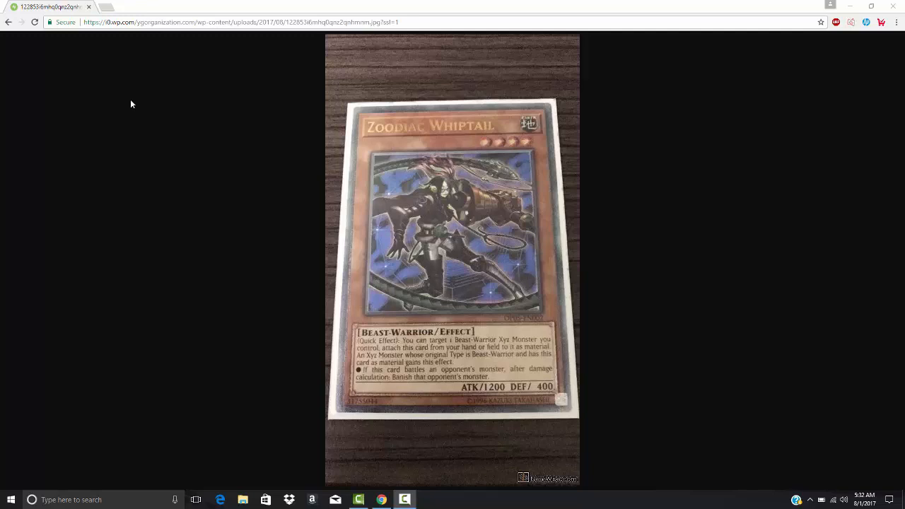
# Go back to the OTS Tournament Pack 5 foils article and bring the Terraforming photo into view
pyautogui.click(8, 23)
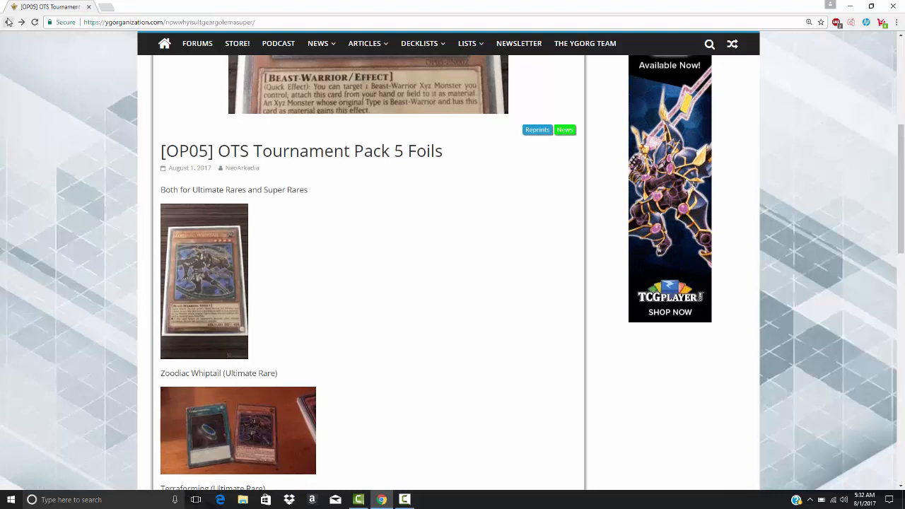
pyautogui.scroll(-3)
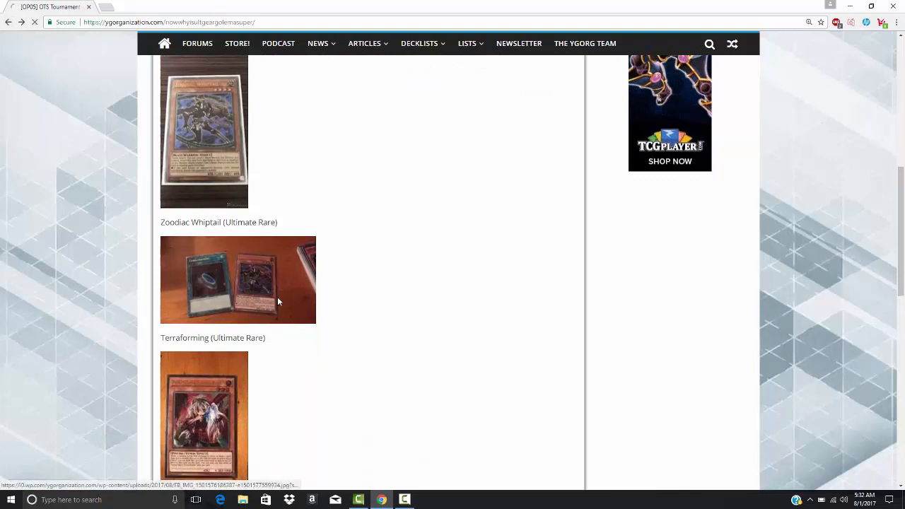
pyautogui.click(238, 280)
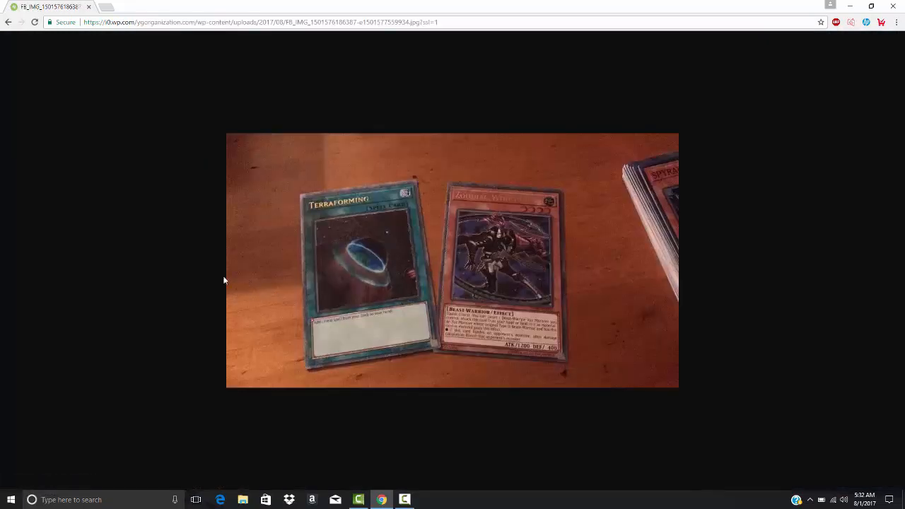
pyautogui.moveTo(112, 238)
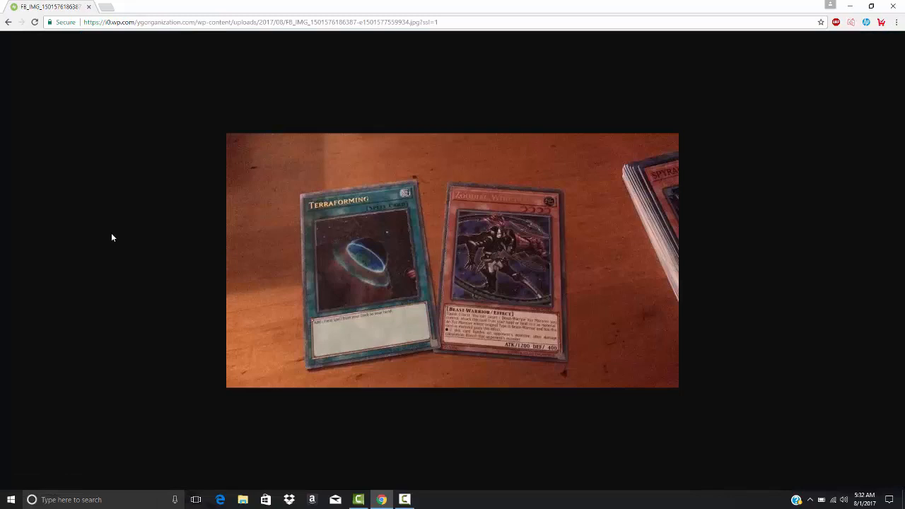
pyautogui.moveTo(332, 274)
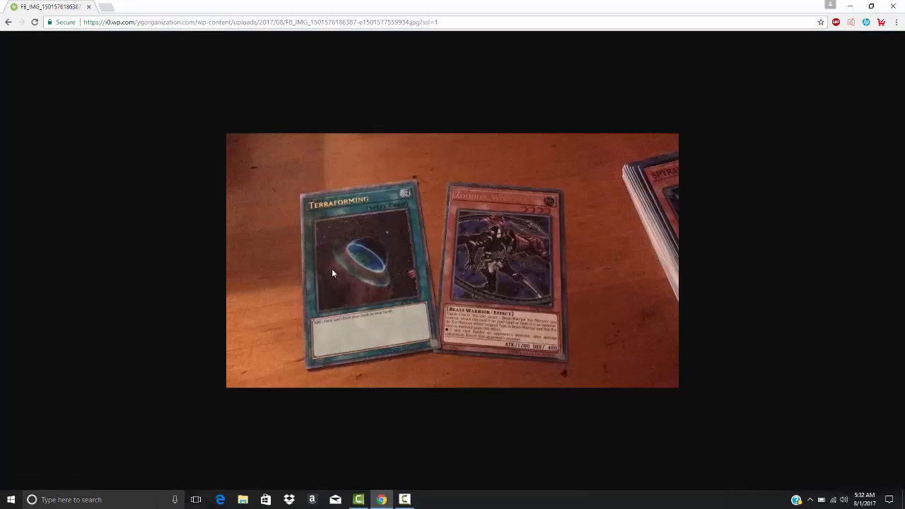
pyautogui.moveTo(271, 266)
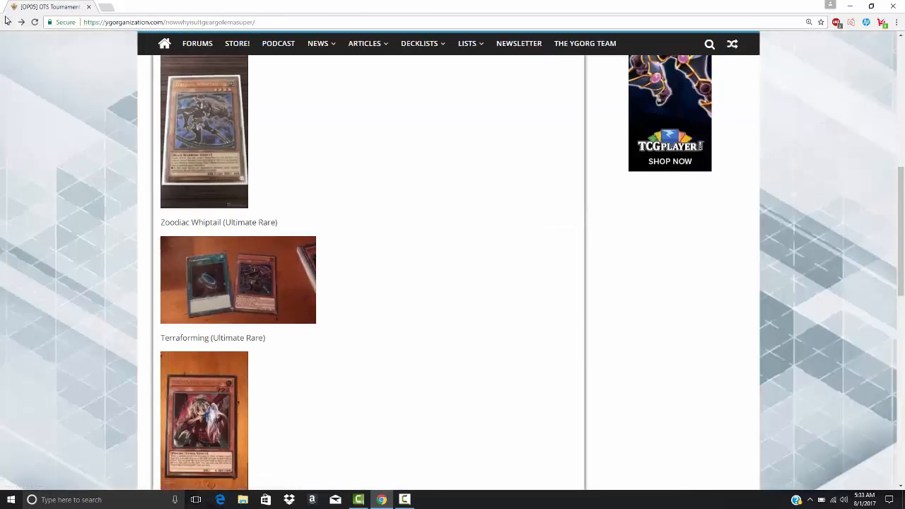
pyautogui.moveTo(196, 331)
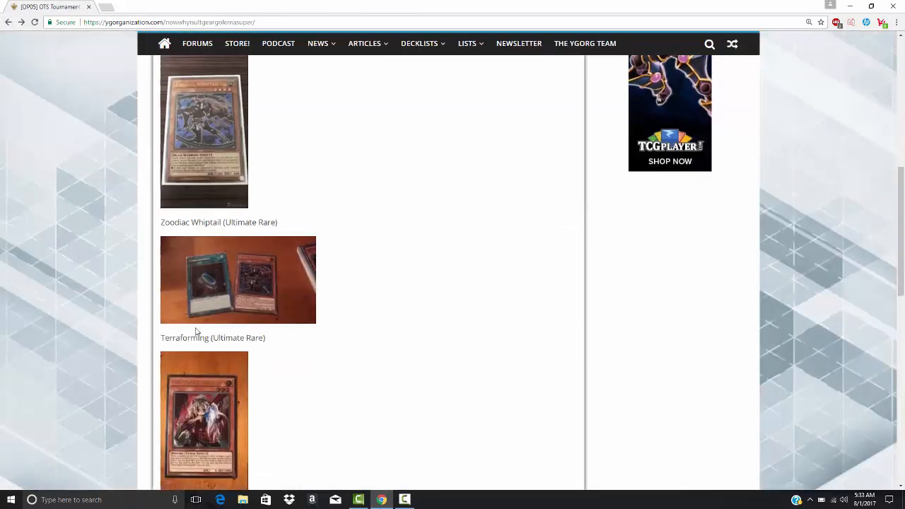
# View the Ghost Ogre & Snow Rabbit card photo at full size
pyautogui.click(204, 420)
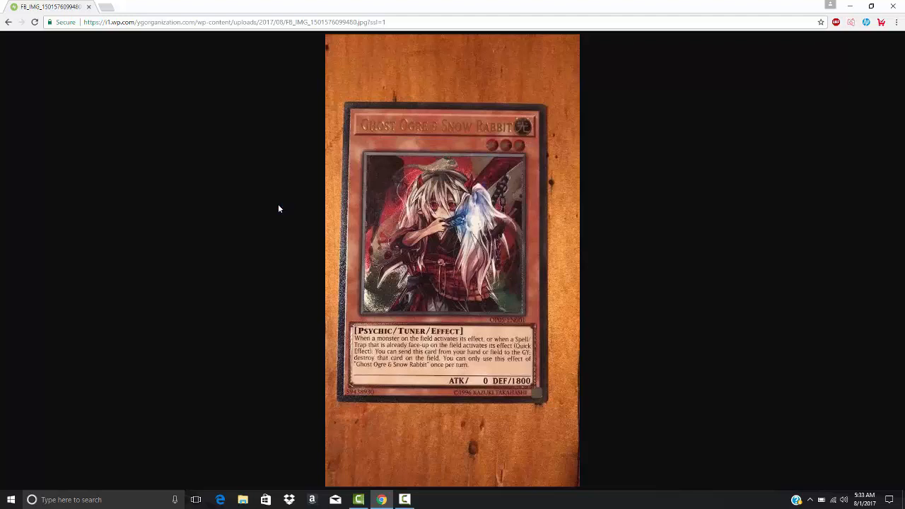
pyautogui.moveTo(452, 208)
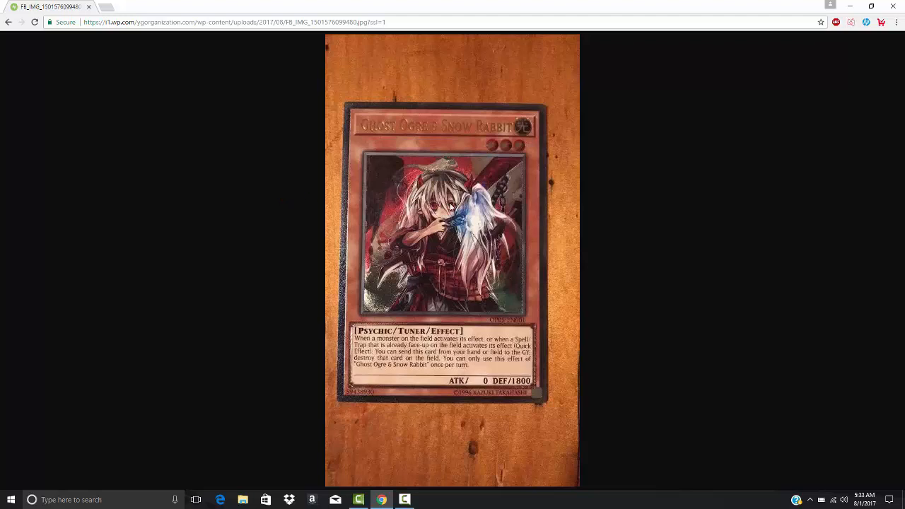
pyautogui.moveTo(3, 42)
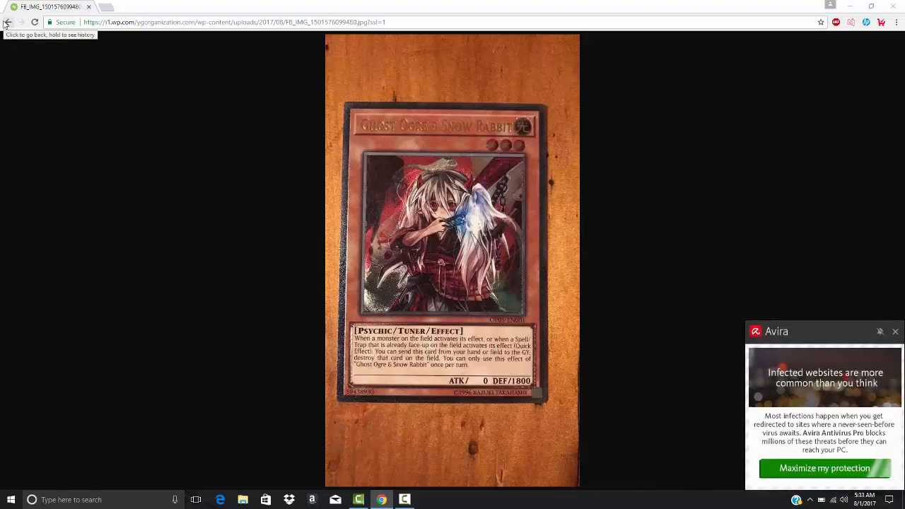
pyautogui.moveTo(812, 266)
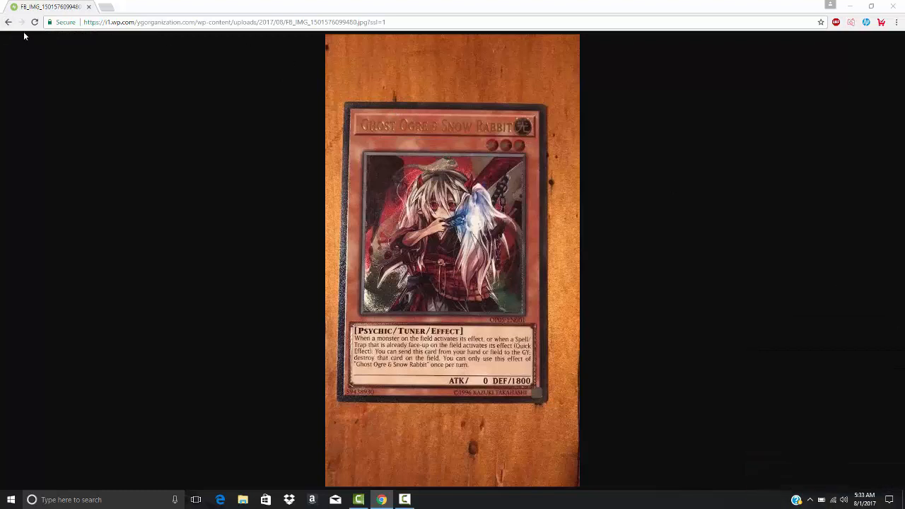
# Go back from the Ghost Ogre & Snow Rabbit photo to the foils article
pyautogui.click(8, 23)
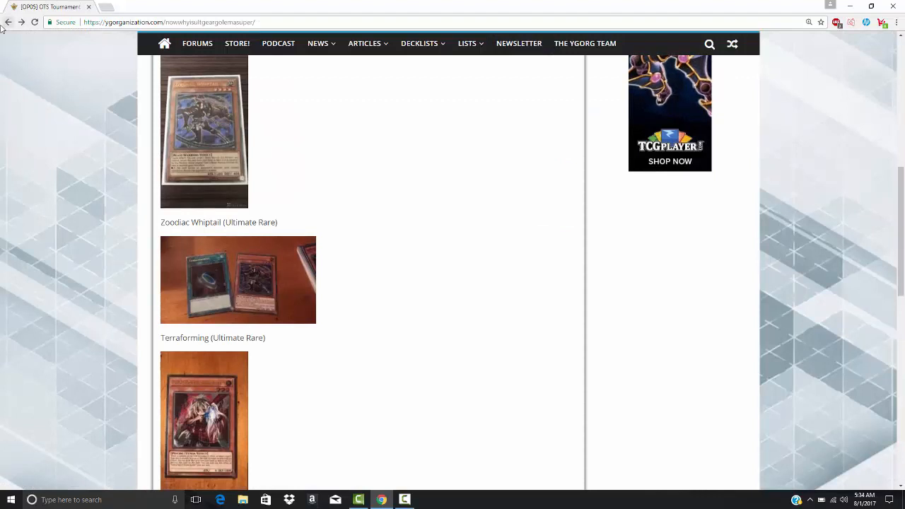
pyautogui.scroll(-3)
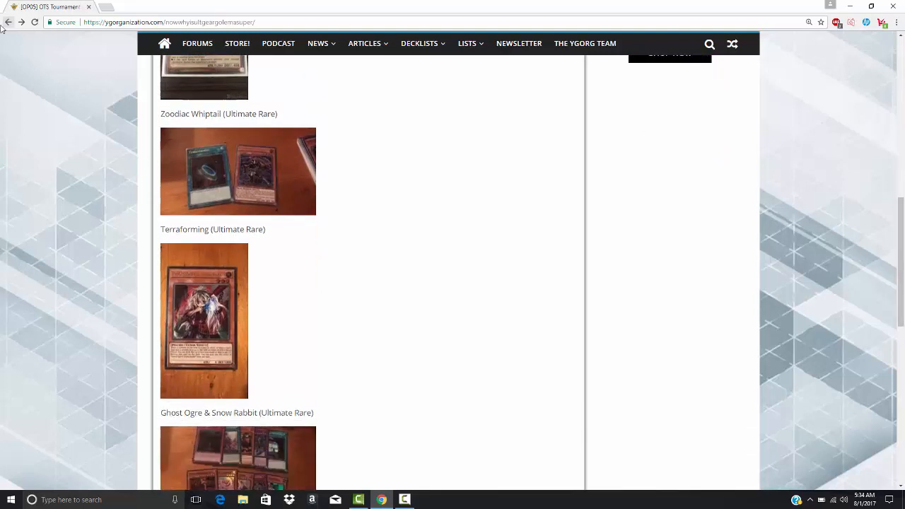
pyautogui.scroll(-3)
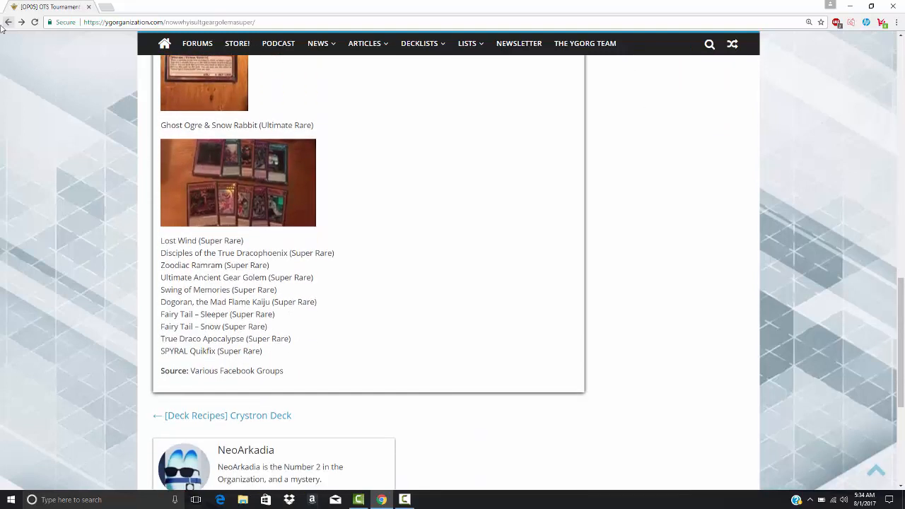
pyautogui.moveTo(167, 212)
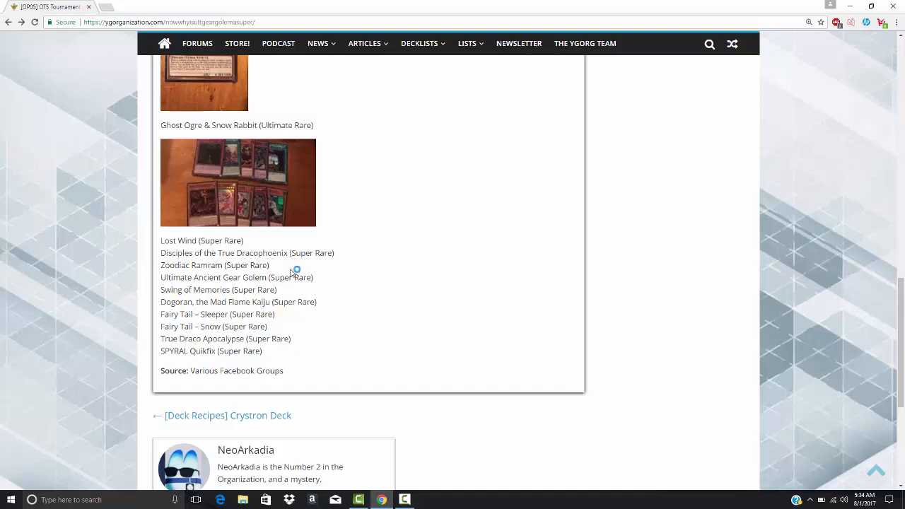
pyautogui.moveTo(290, 275)
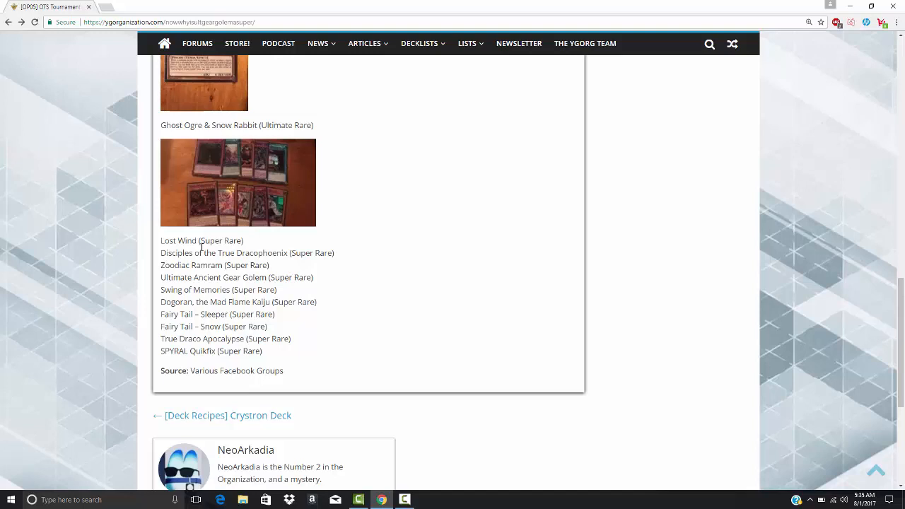
pyautogui.moveTo(140, 260)
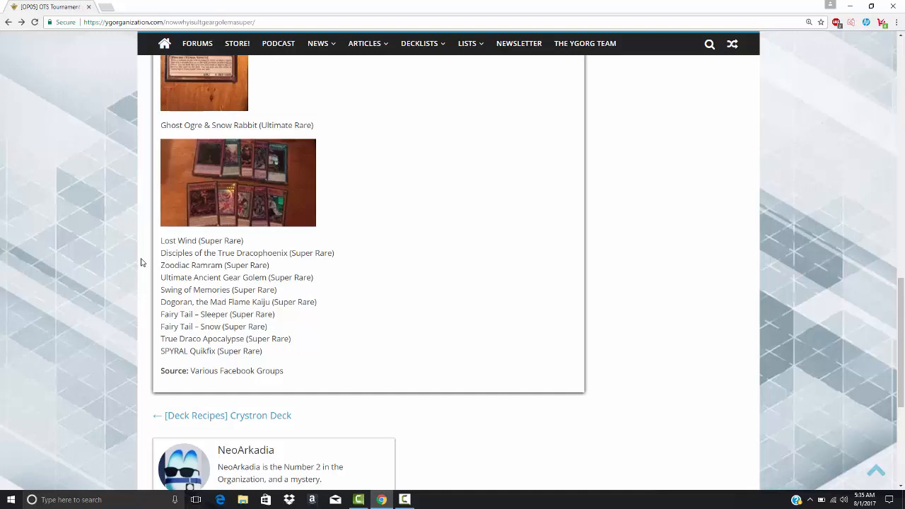
pyautogui.moveTo(153, 266)
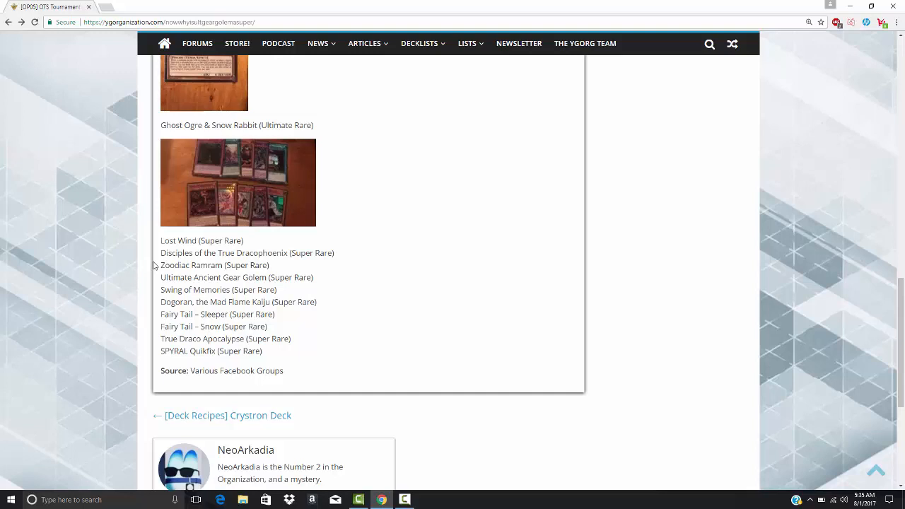
pyautogui.moveTo(159, 265)
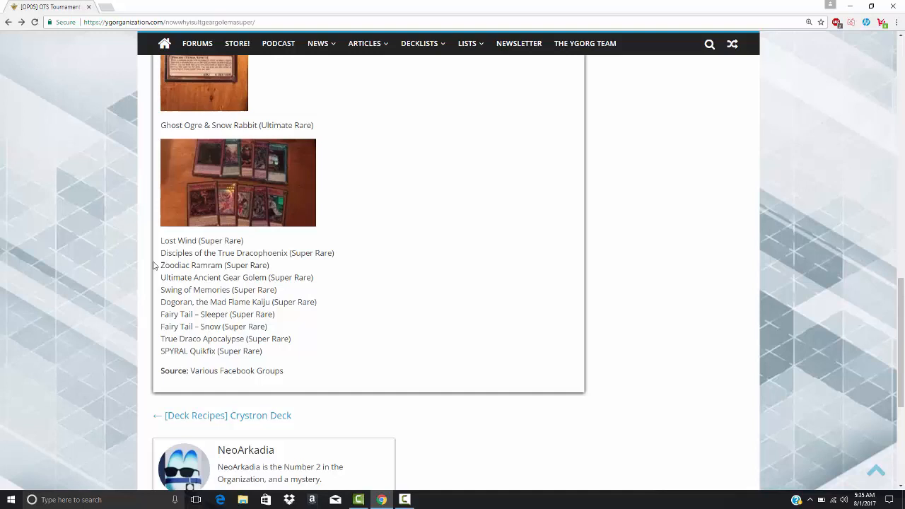
pyautogui.moveTo(156, 280)
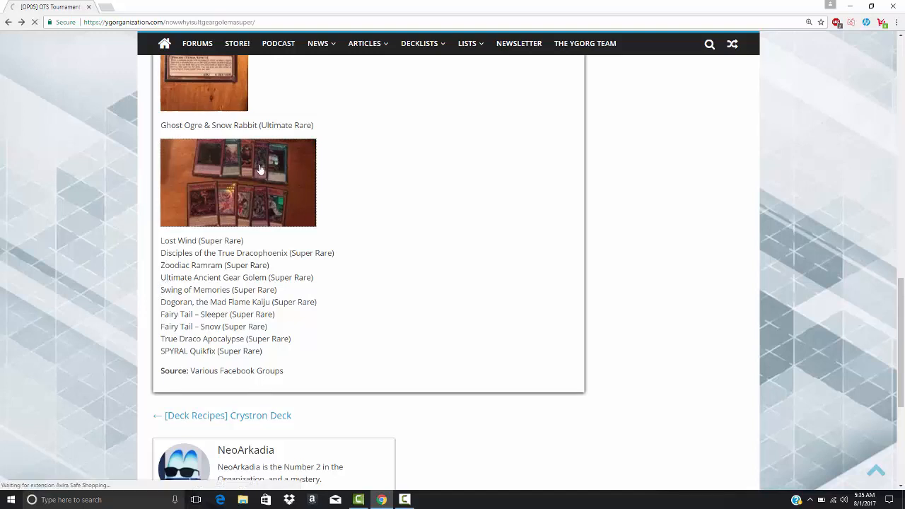
pyautogui.click(238, 181)
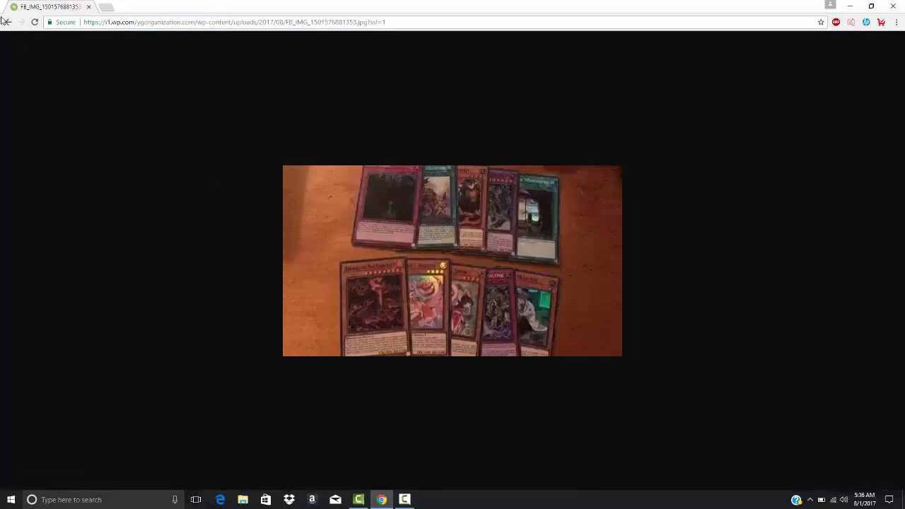
pyautogui.click(8, 23)
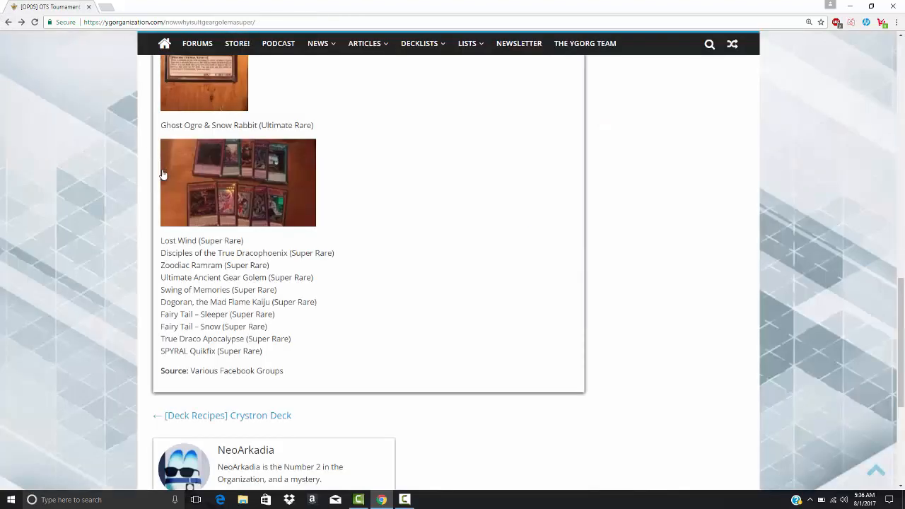
pyautogui.moveTo(139, 187)
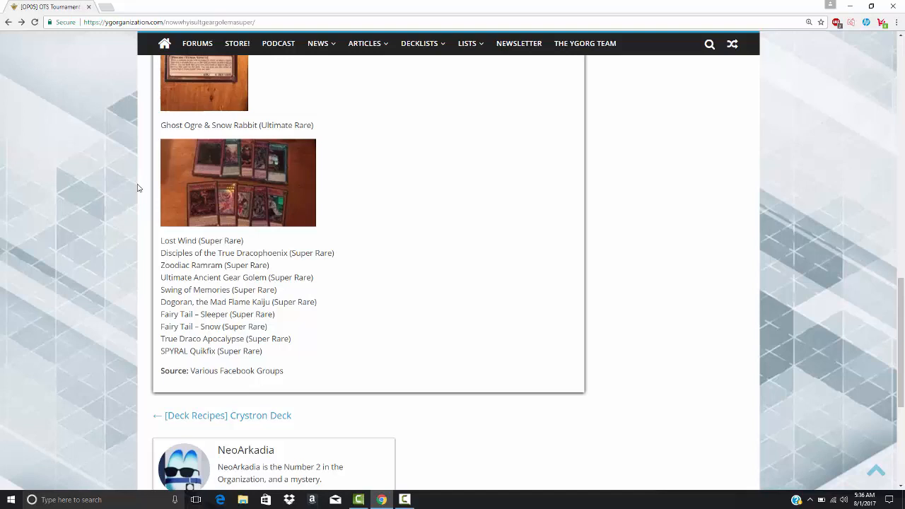
pyautogui.moveTo(119, 281)
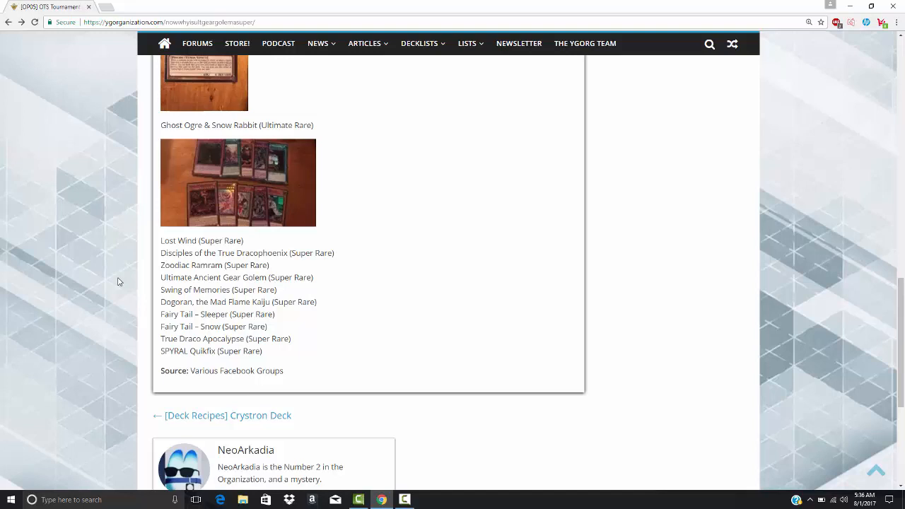
pyautogui.moveTo(161, 320)
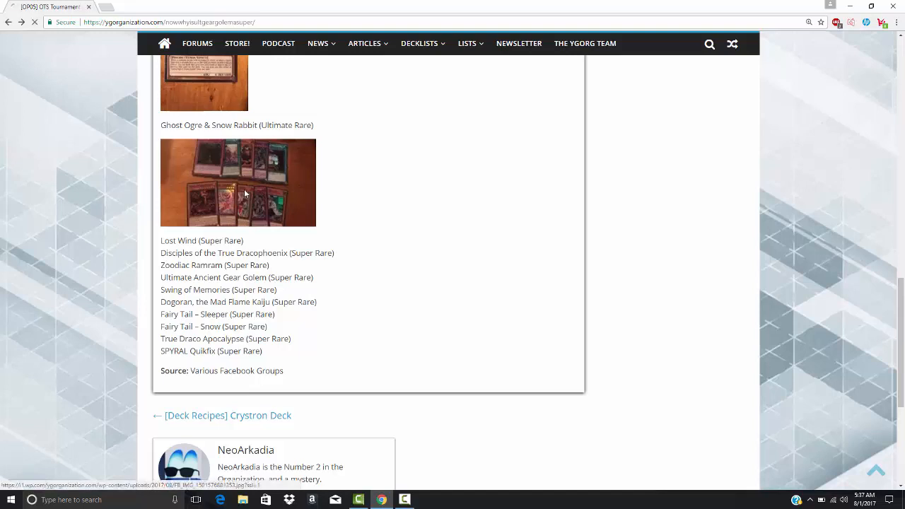
pyautogui.click(238, 183)
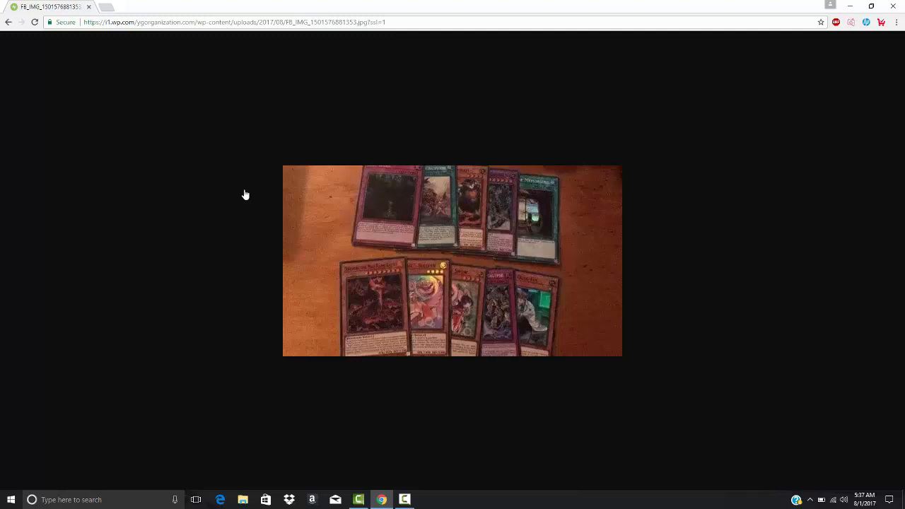
pyautogui.moveTo(294, 240)
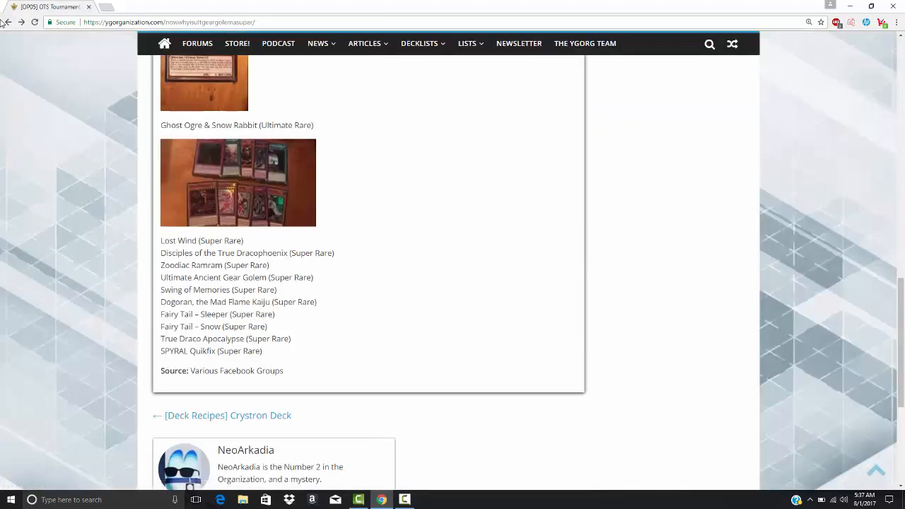
# Scroll the article back up to the Zoodiac Whiptail and Terraforming photos and intro text
pyautogui.scroll(3)
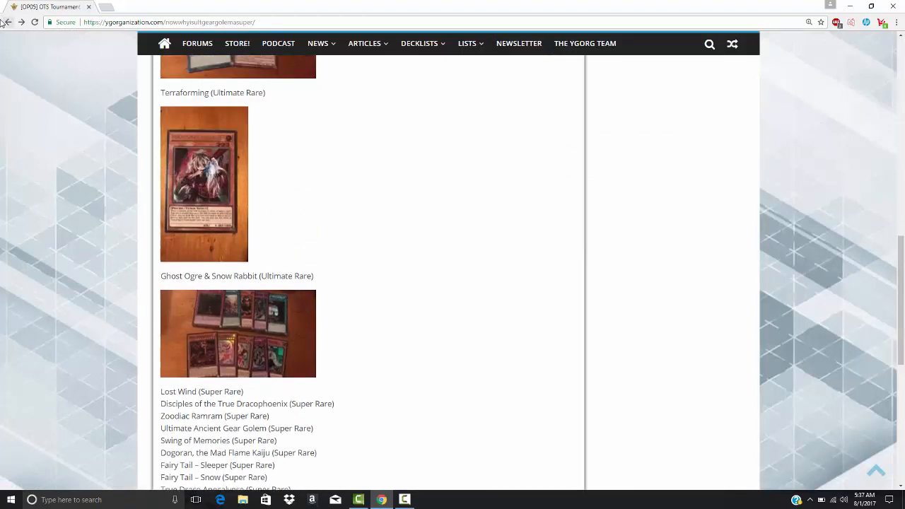
pyautogui.scroll(3)
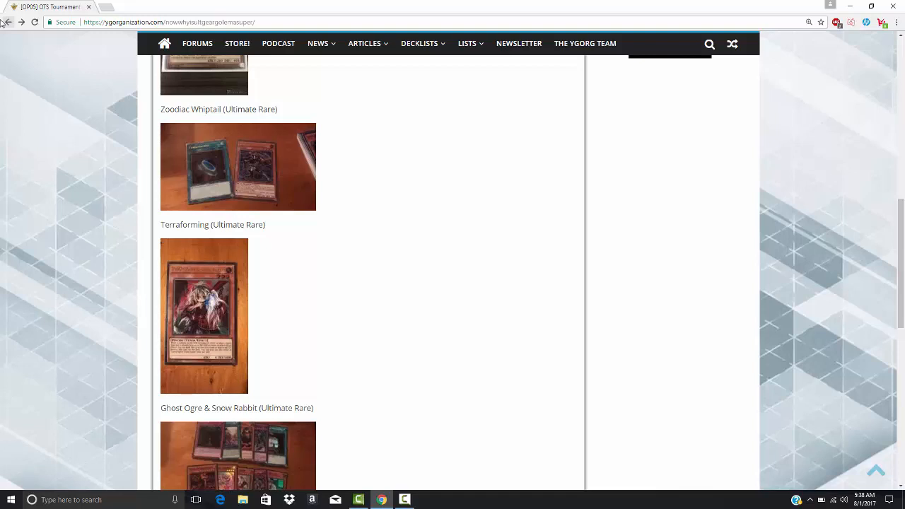
pyautogui.scroll(-3)
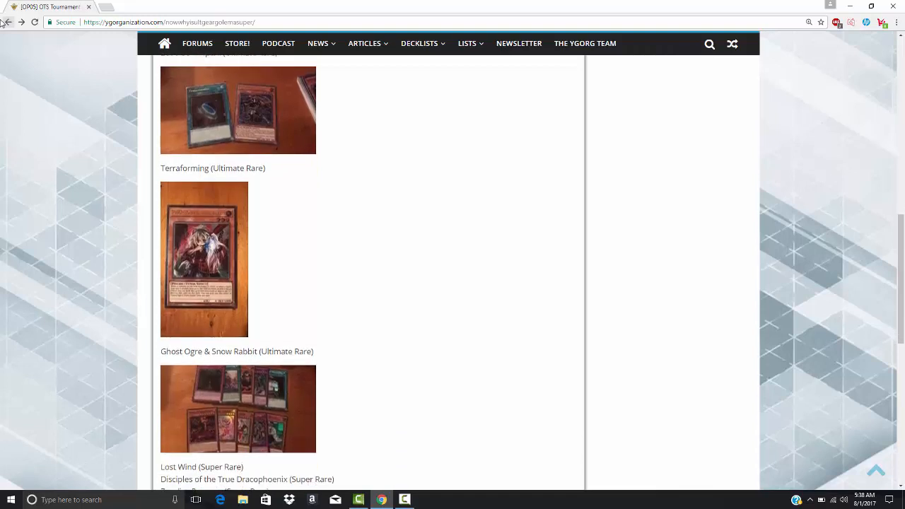
pyautogui.scroll(3)
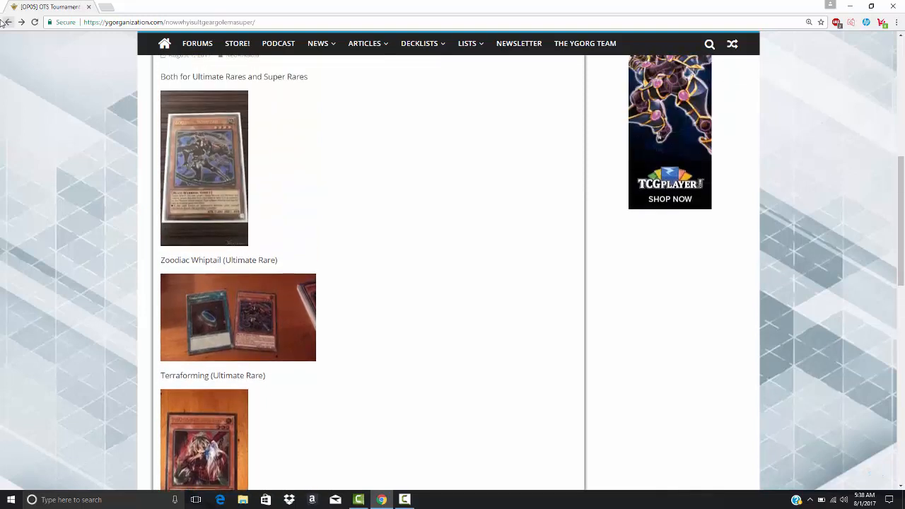